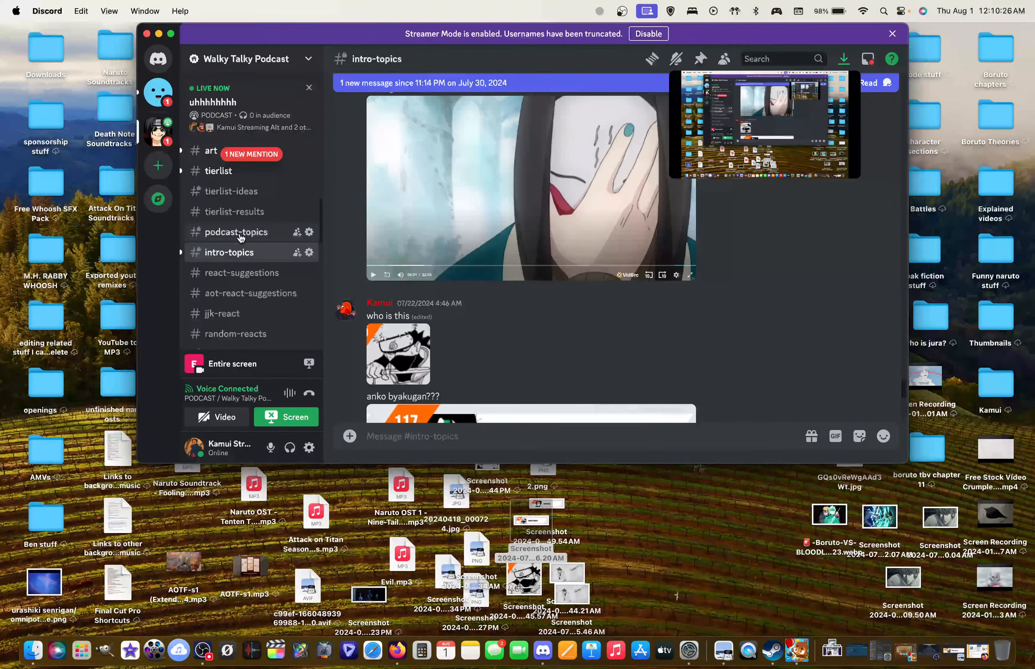
Go to #podcast-topics and follow the x.com link in the DENKI IS OFFICIALLY CANON post.
left_click(236, 232)
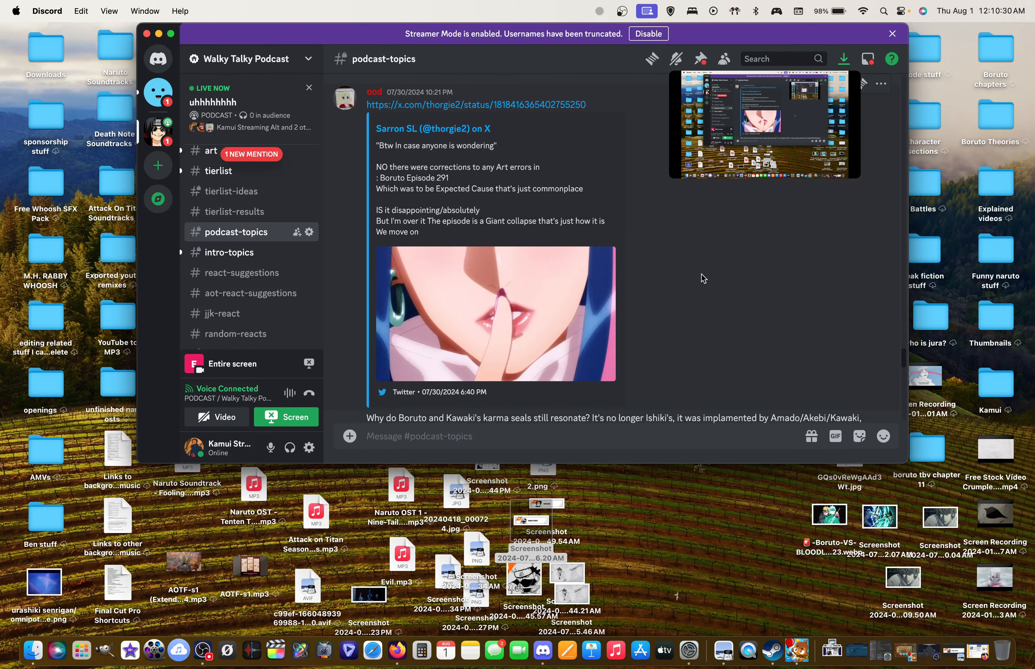
scroll("down", 3)
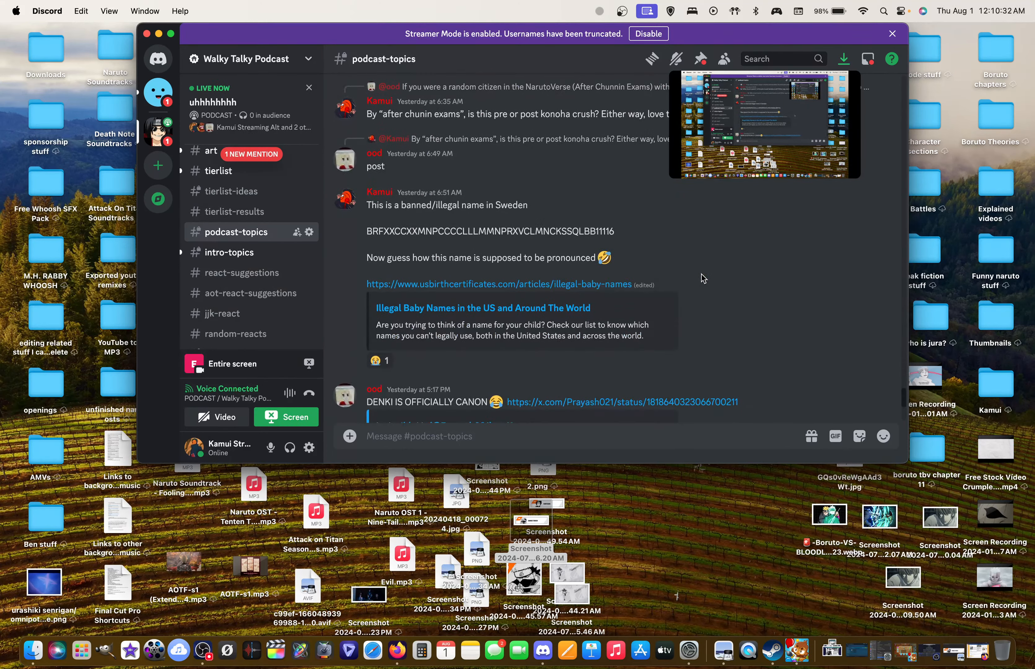
scroll("down", 3)
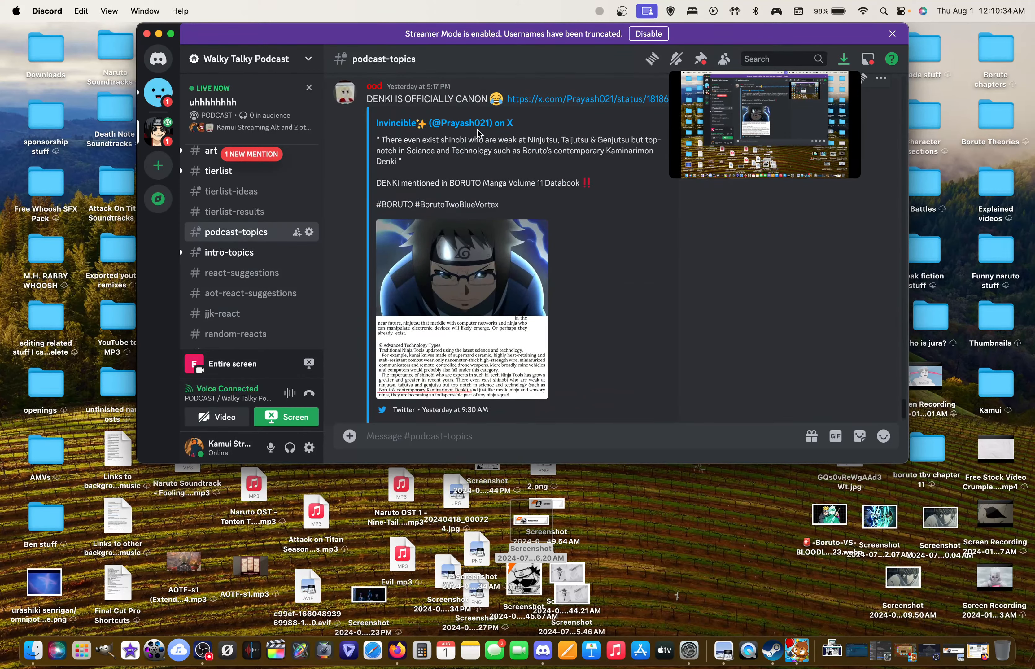
left_click(586, 98)
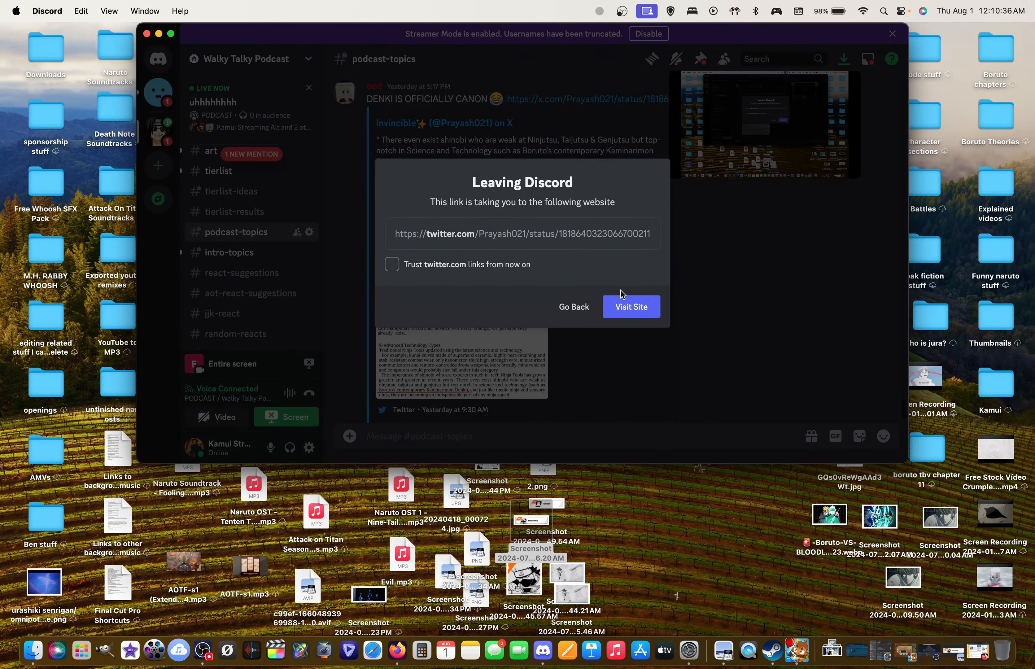
Confirm Visit Site and scroll the X post to bring the Boruto Volume 11 Databook image into view.
left_click(631, 307)
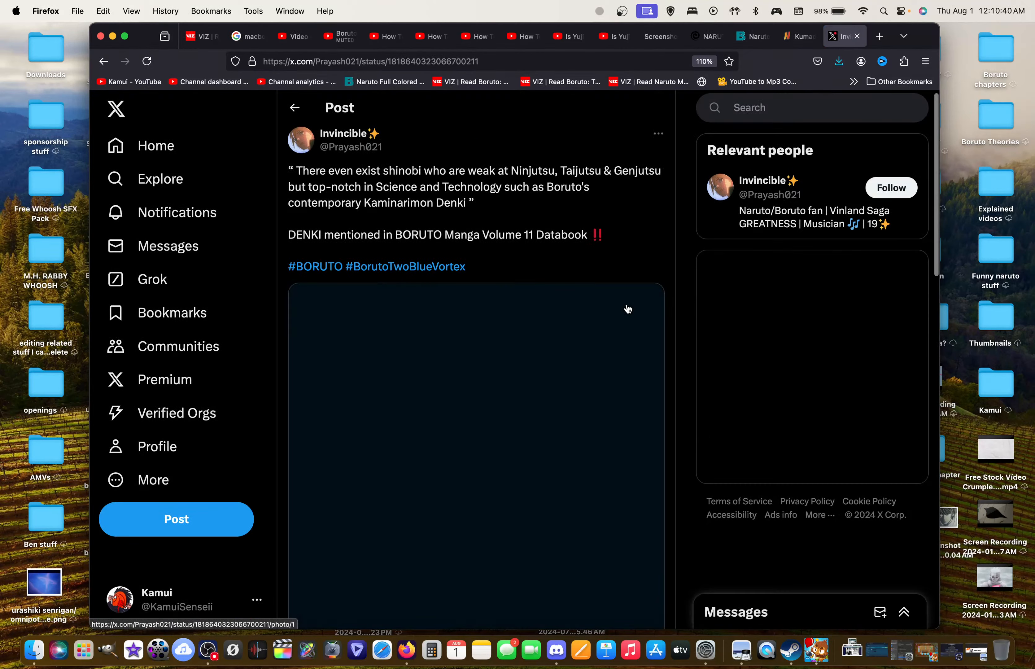
scroll("down", 3)
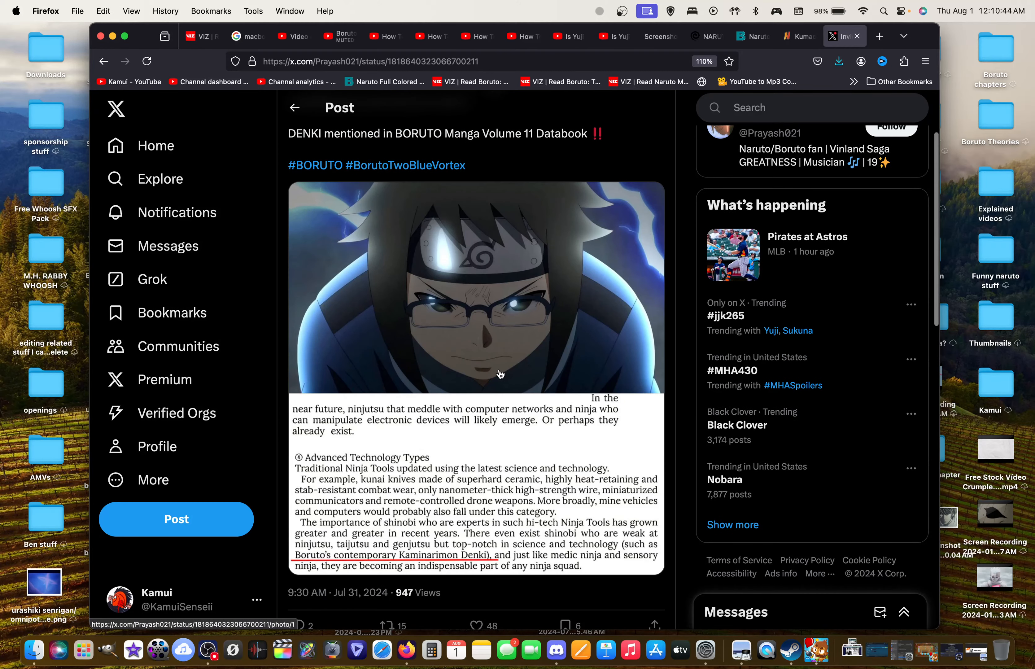
mouse_move(637, 592)
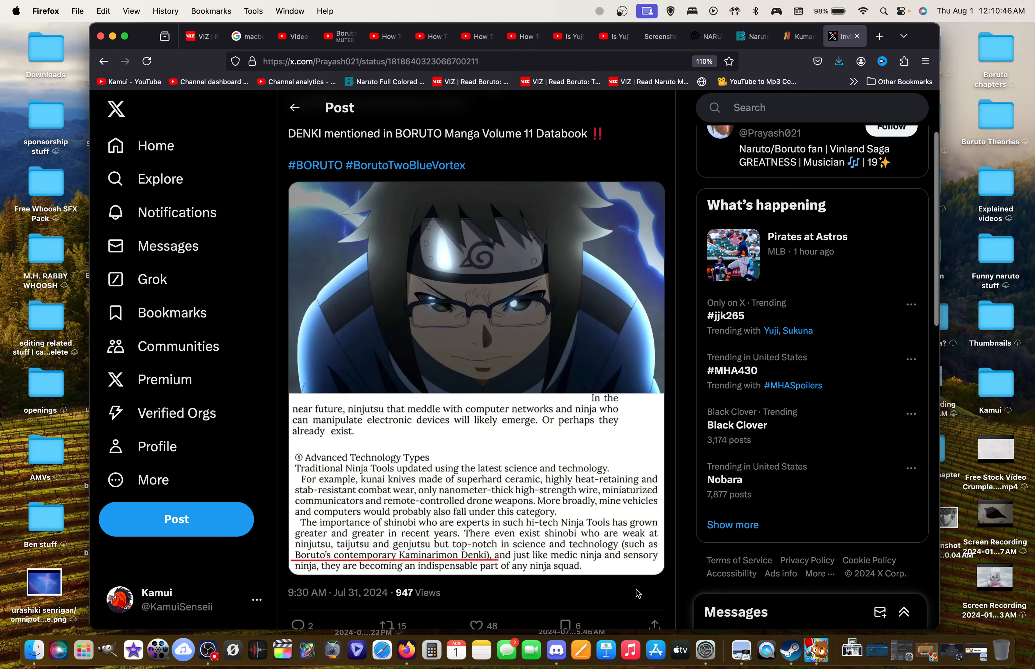